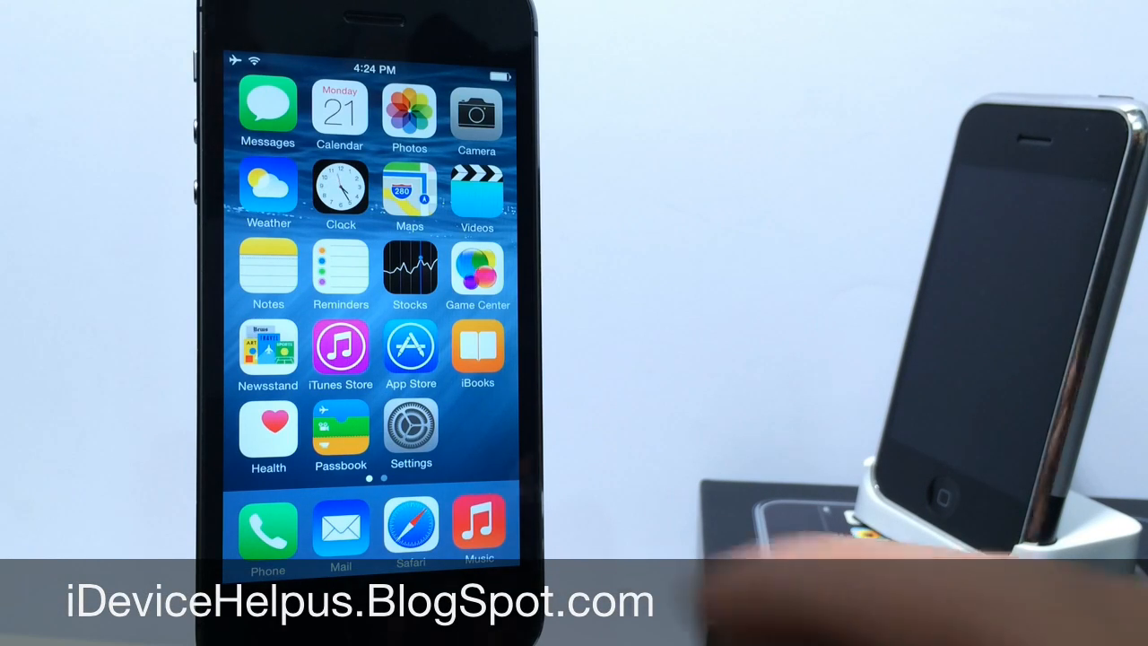
- Check the Software Update page under General in Settings
click(409, 432)
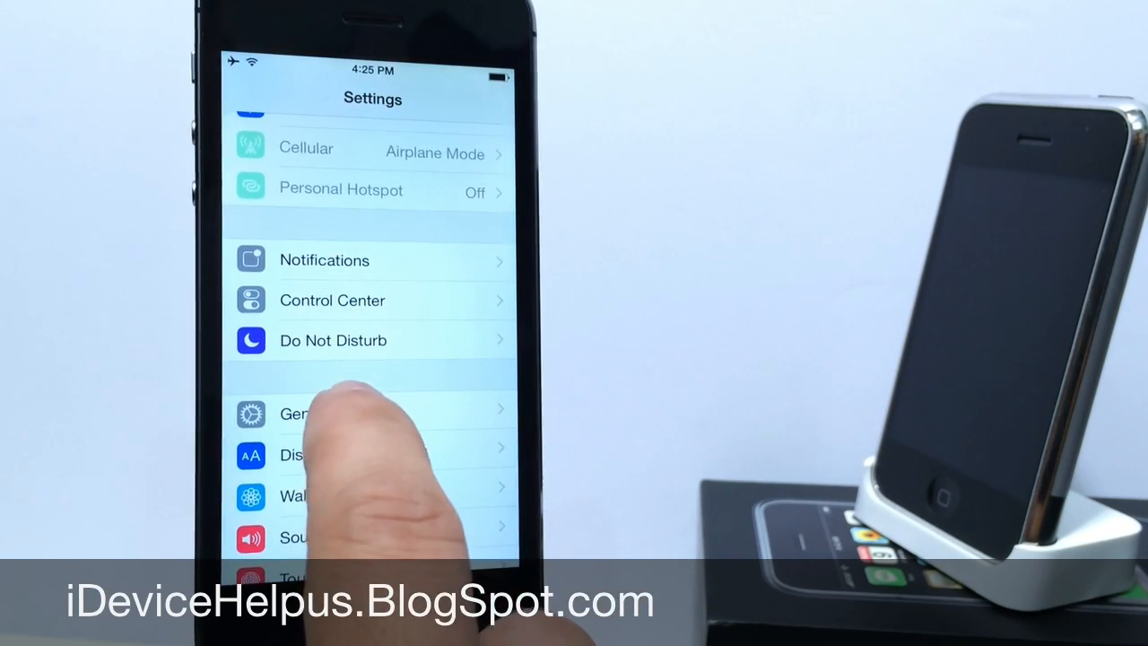
click(322, 413)
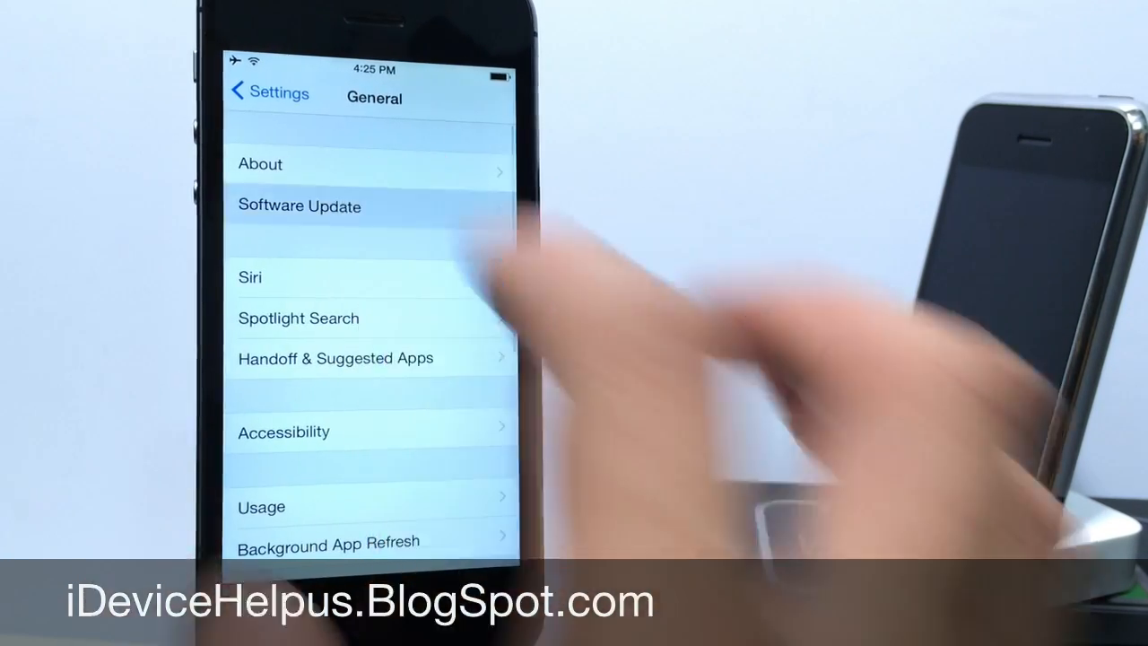
click(297, 205)
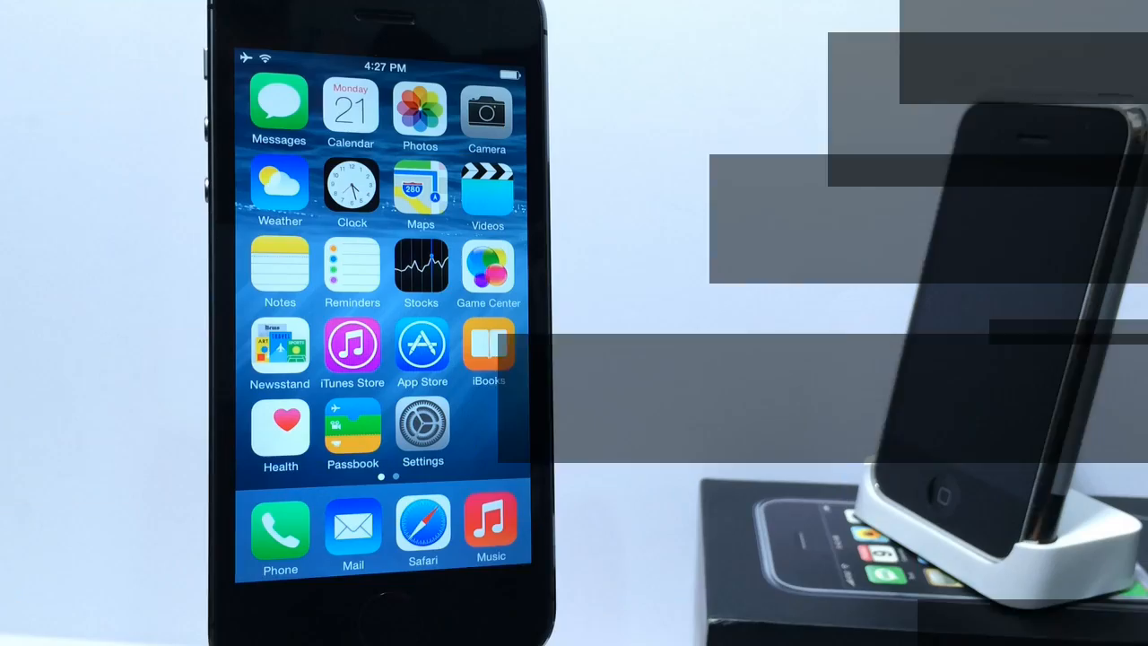
- Launch Tips from the second home page, start learning and dismiss the All Tips list
scroll(left, 3)
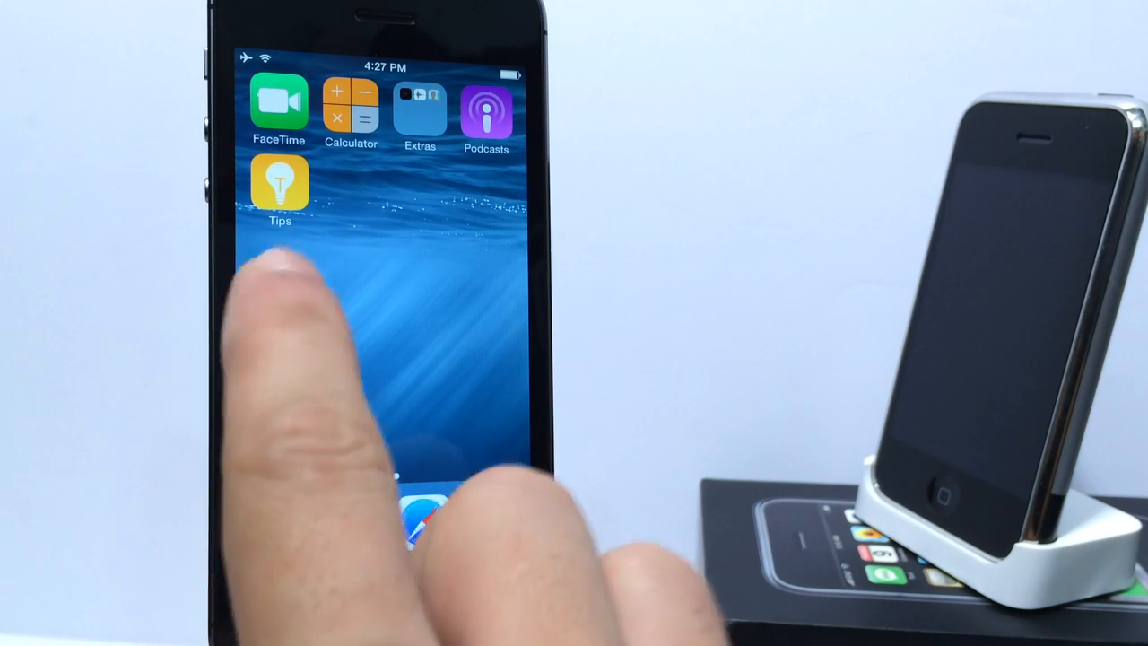
click(280, 185)
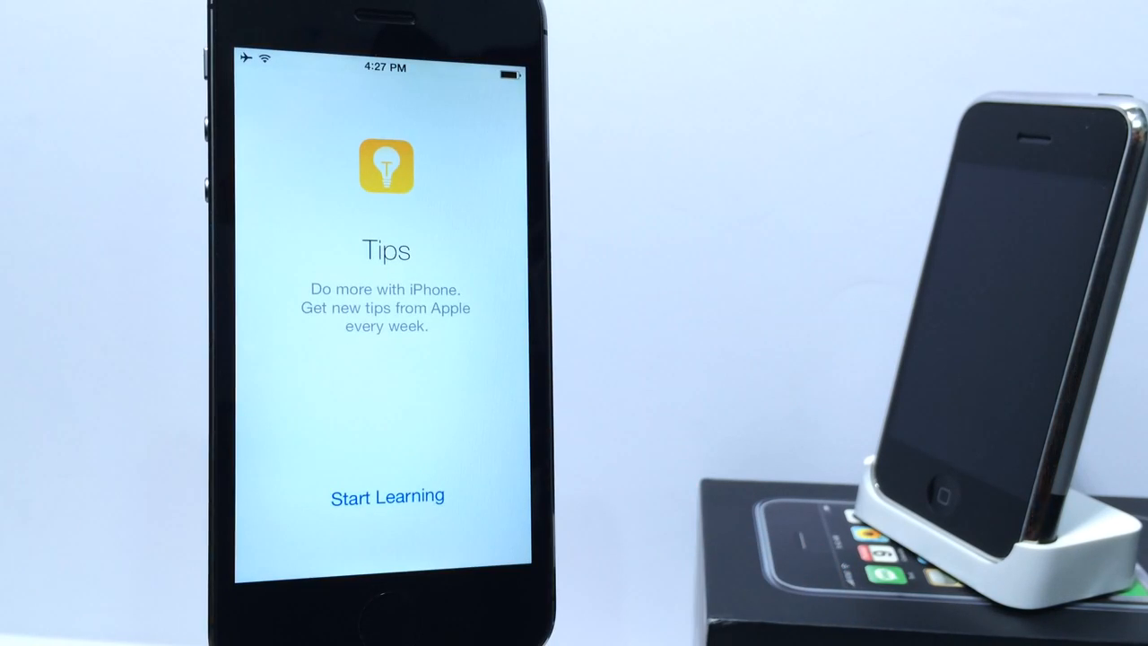
click(387, 495)
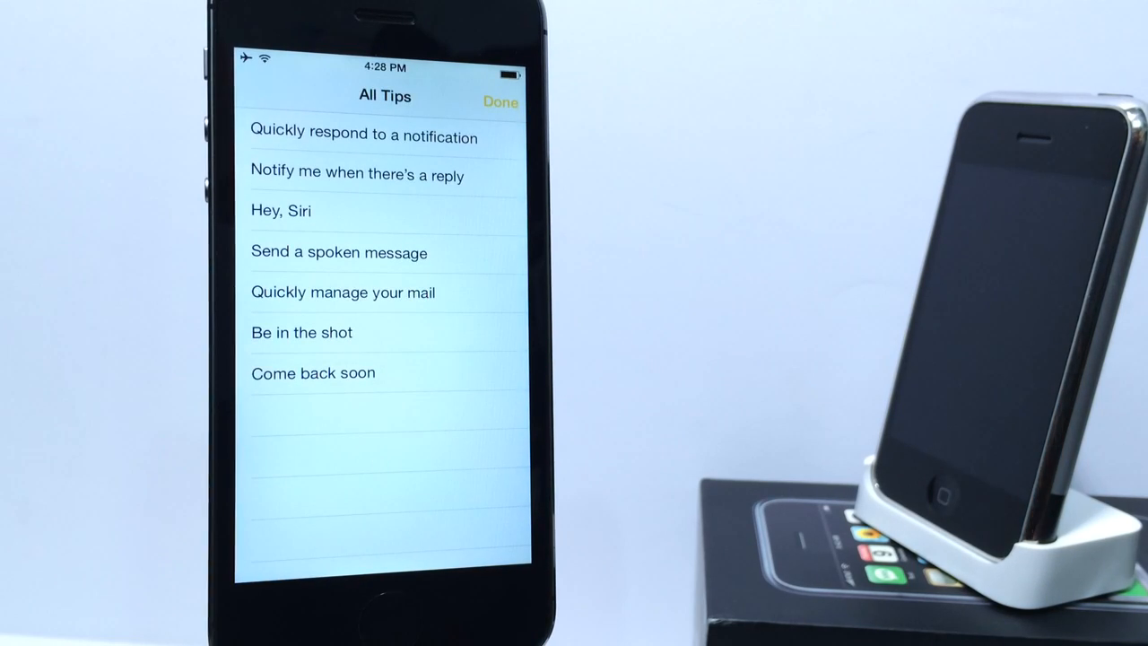
click(362, 136)
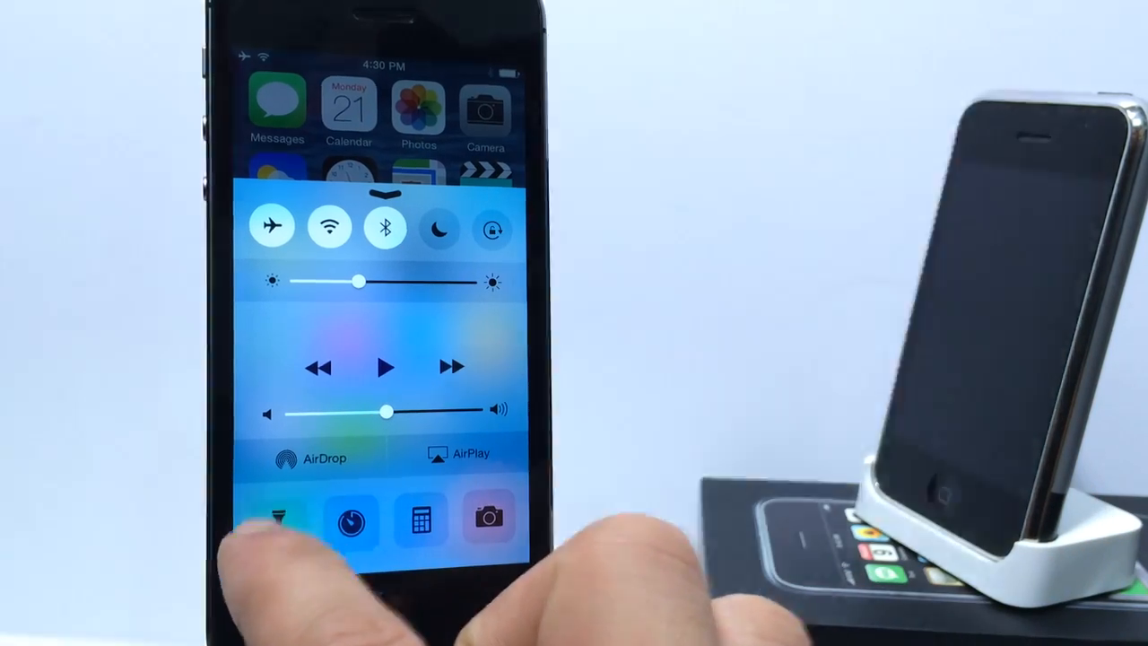
- Use a Control Center bottom shortcut, landing on the main Settings list
click(384, 225)
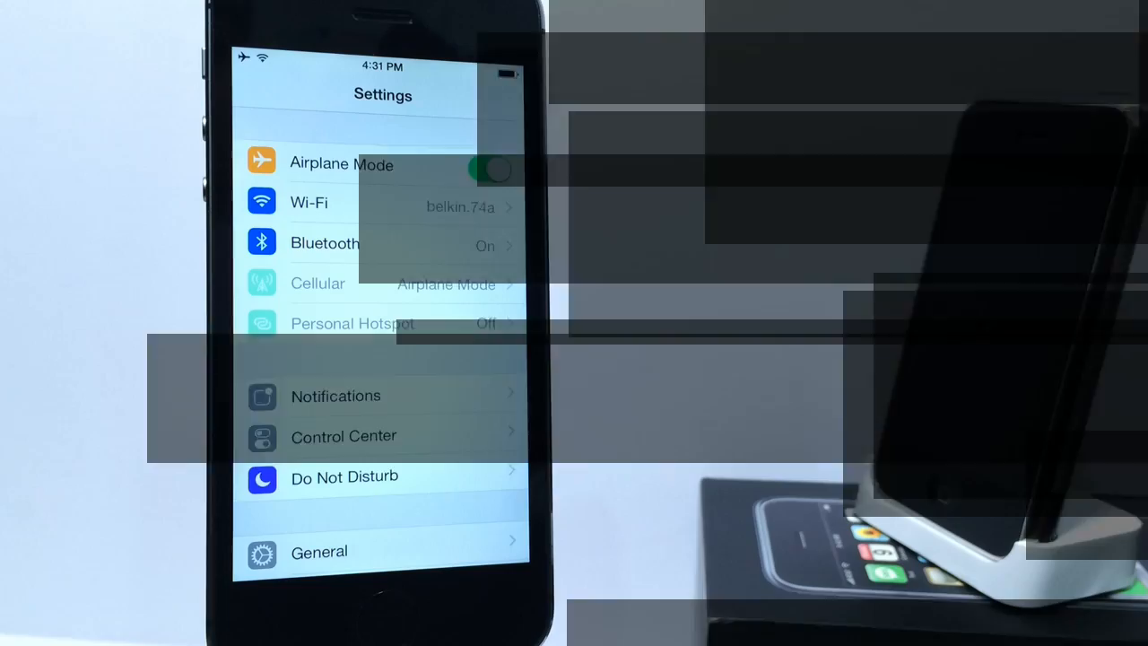
scroll(down, 3)
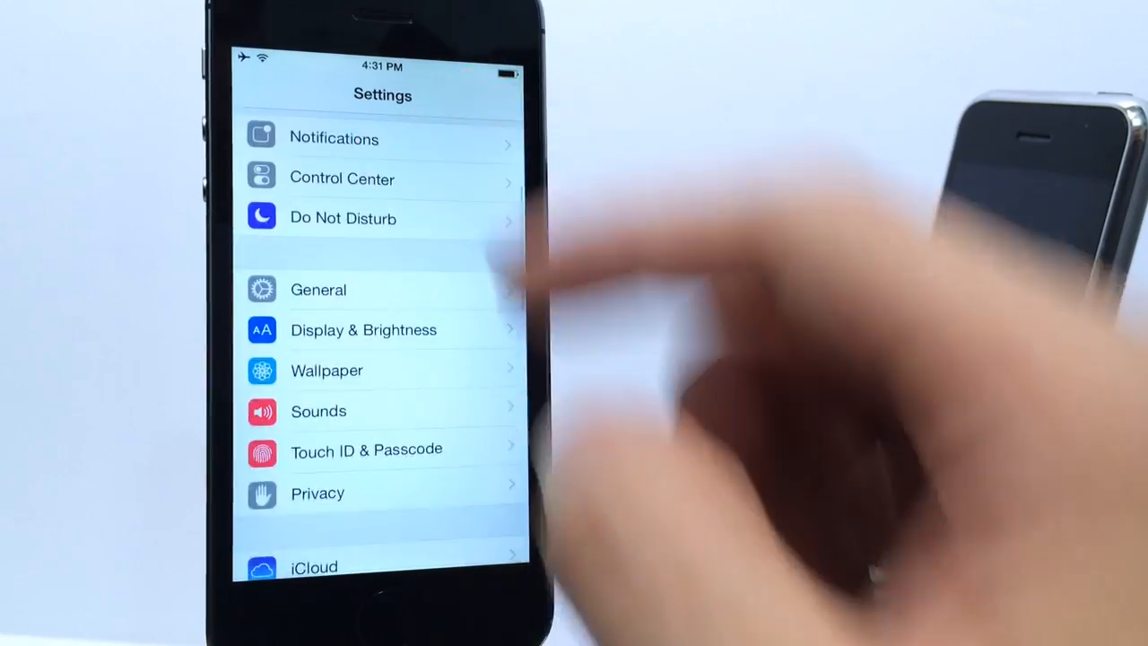
click(362, 330)
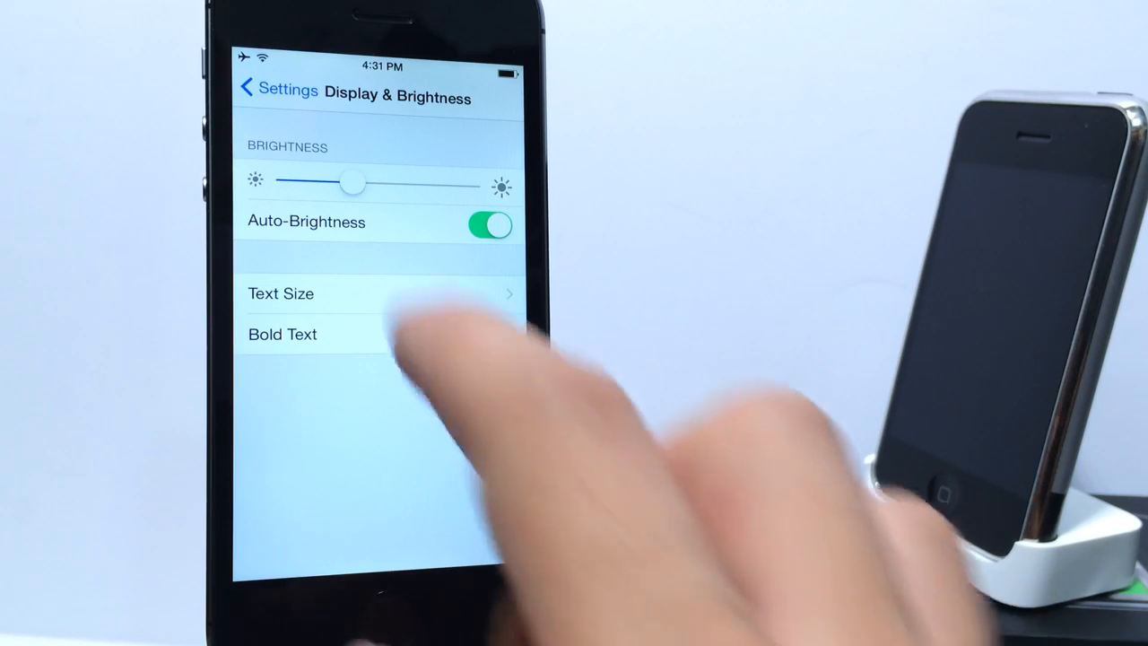
click(269, 89)
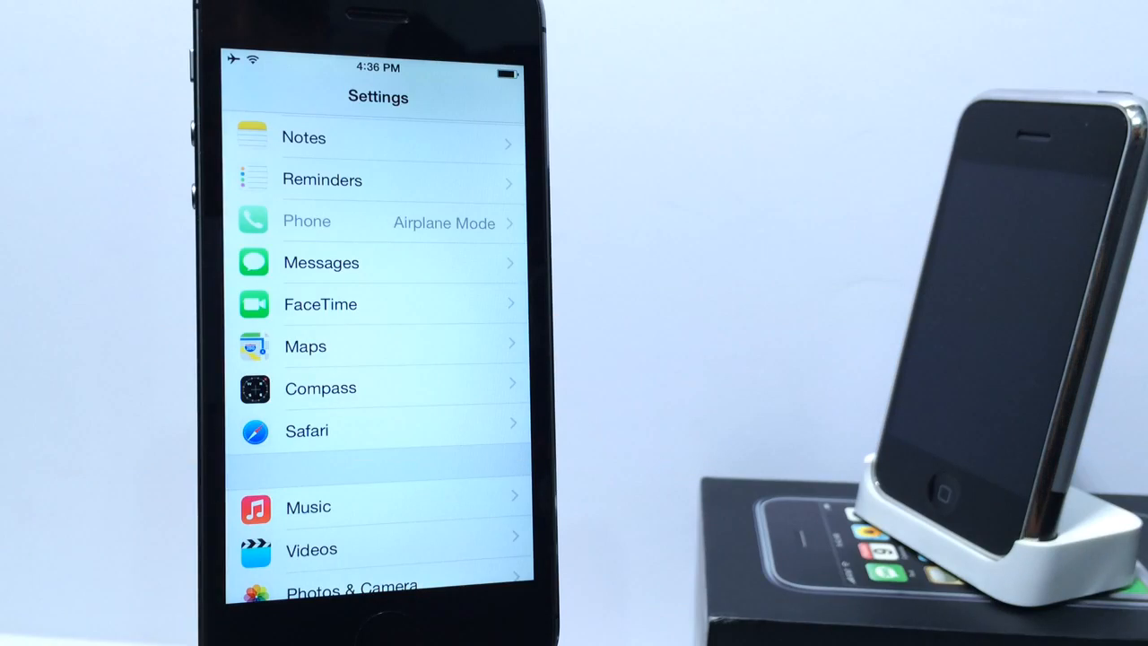
- Review the Messages settings, then leave for the home screen
click(319, 262)
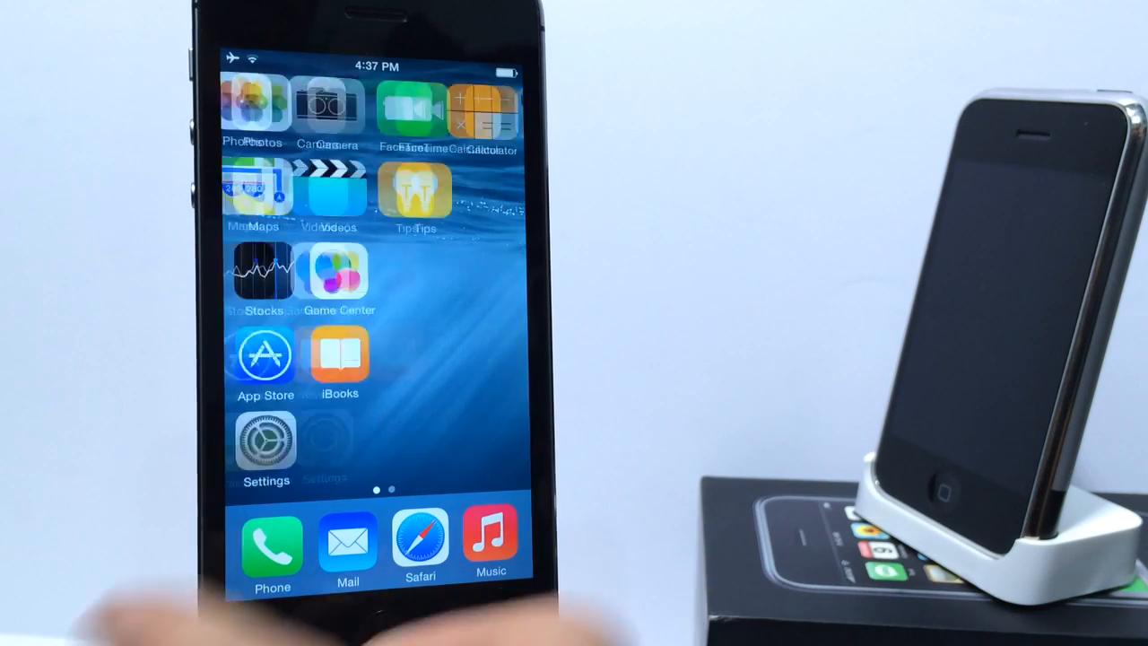
- Swipe the home screen back to its first page of app icons
scroll(left, 3)
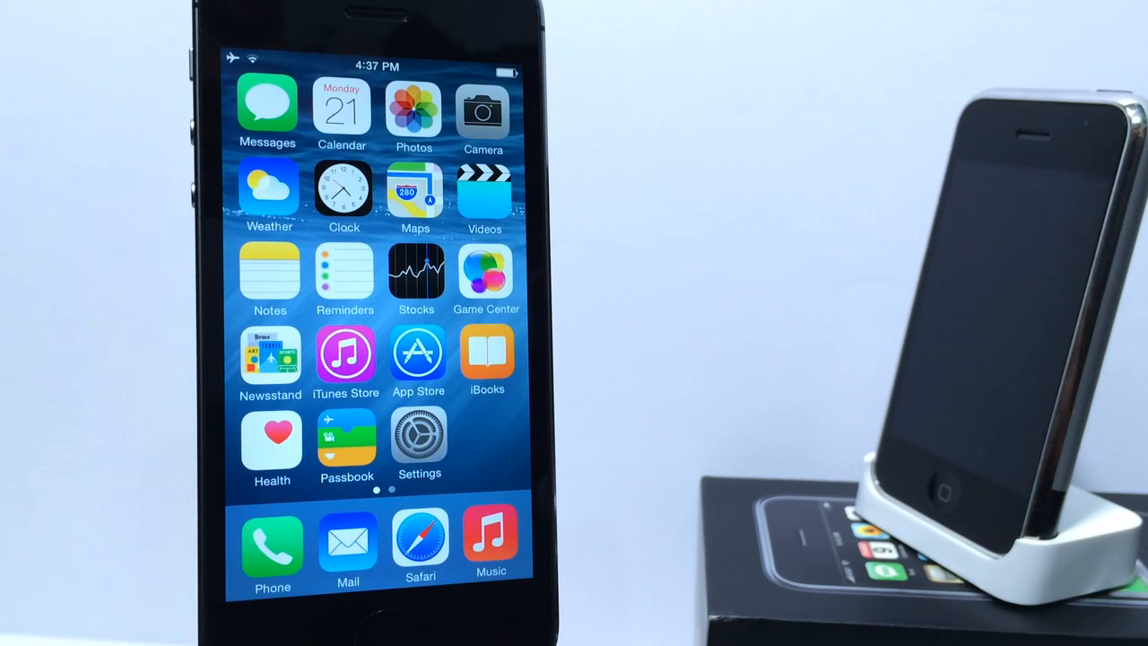
click(419, 439)
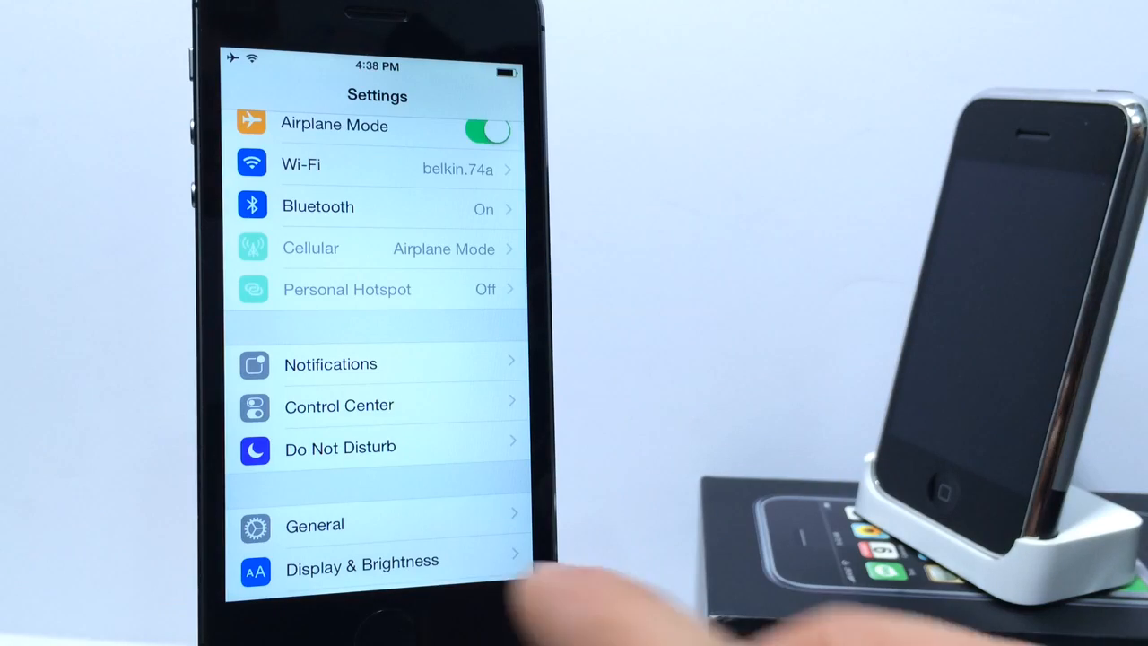
click(316, 523)
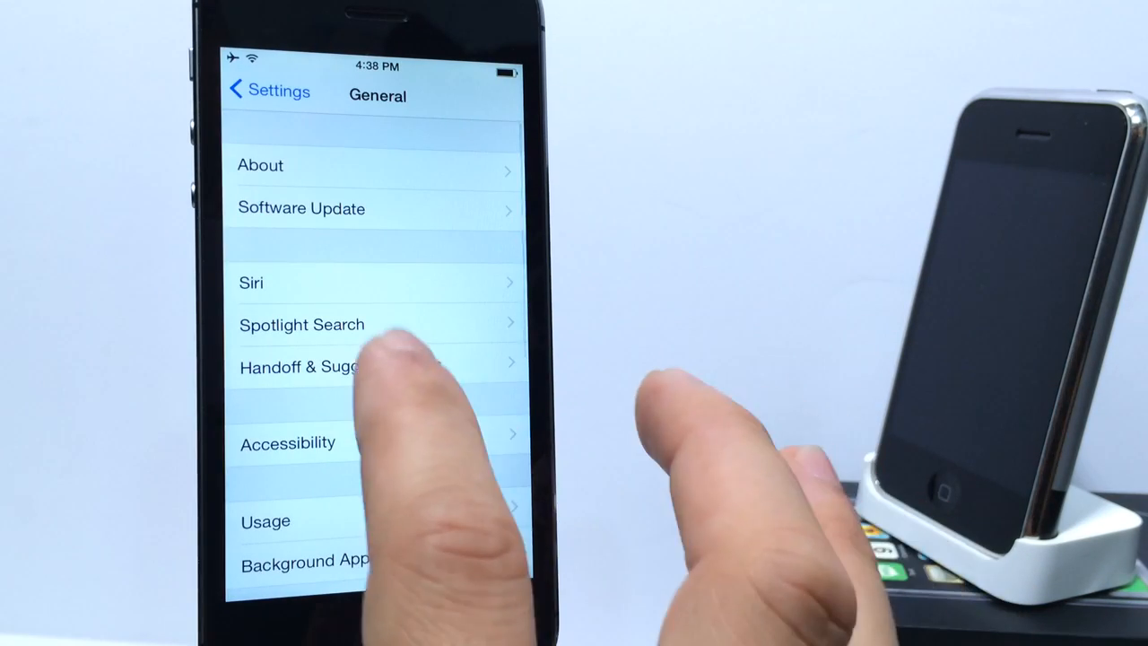
click(314, 366)
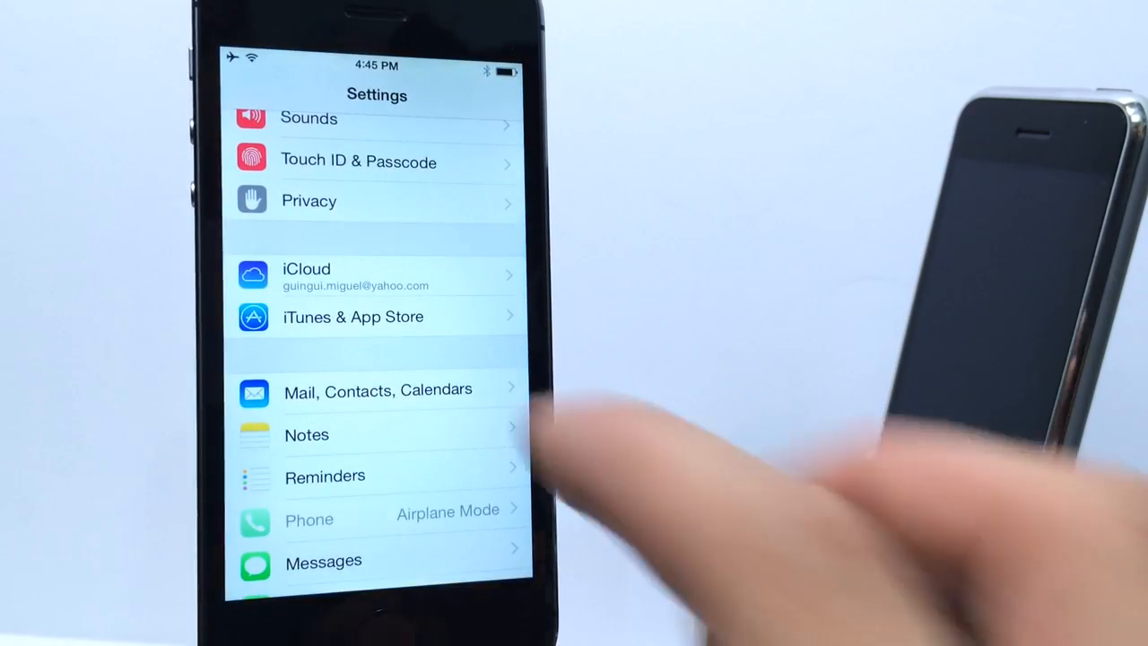
- Turn off the keyboard's "." Shortcut under General > Keyboard and return to the main Settings list
click(377, 389)
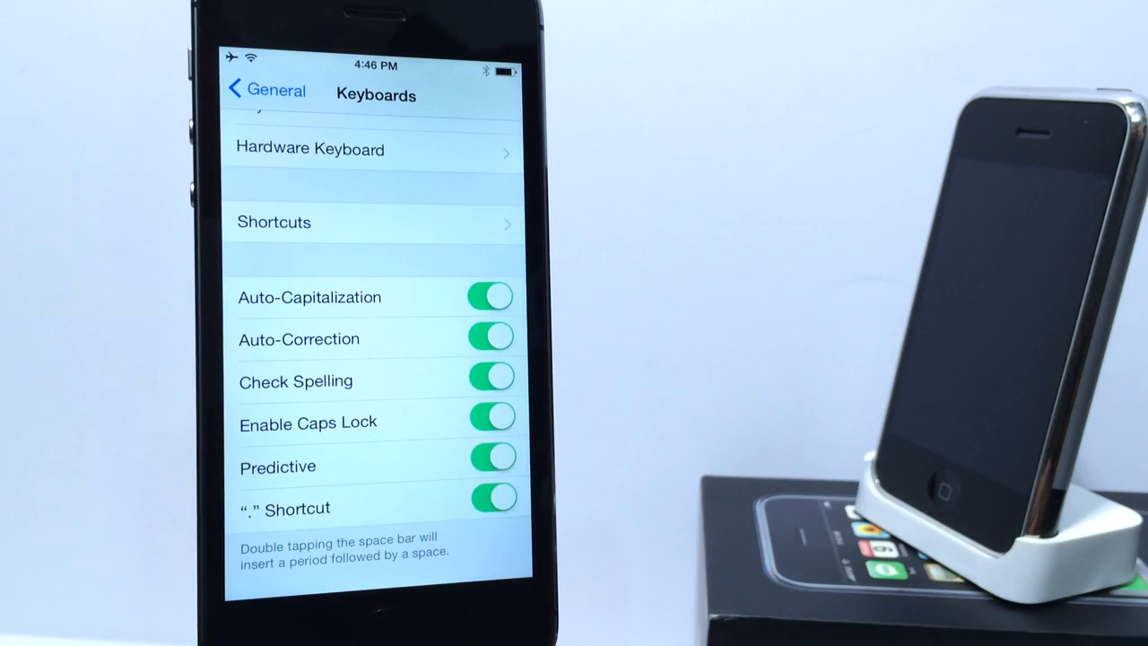
click(488, 513)
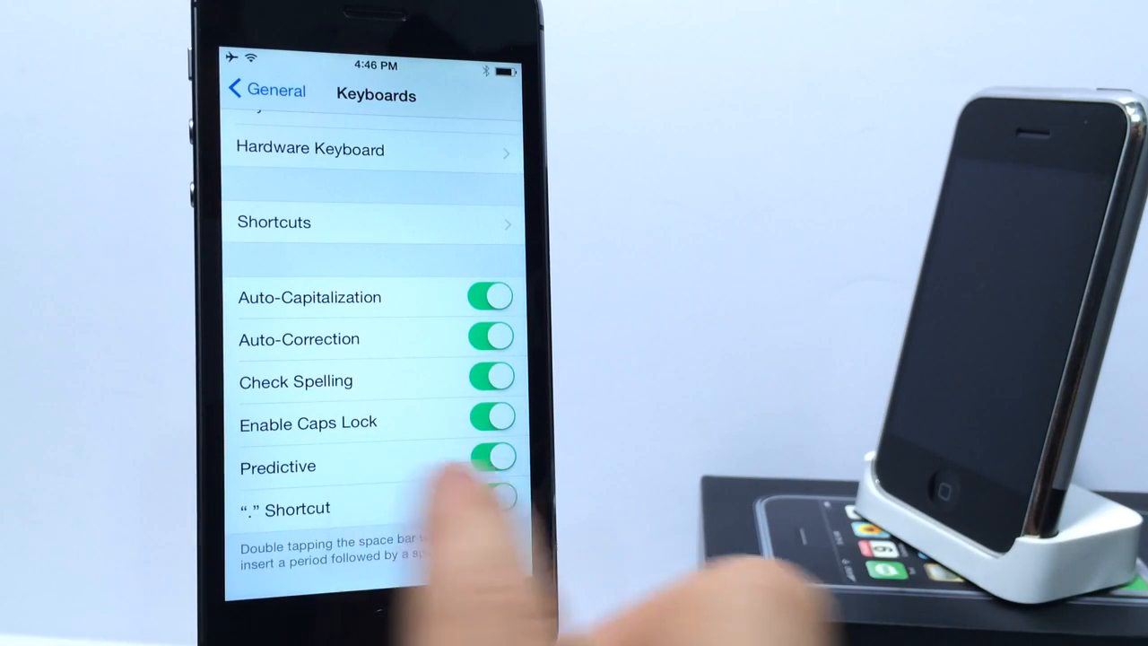
click(258, 89)
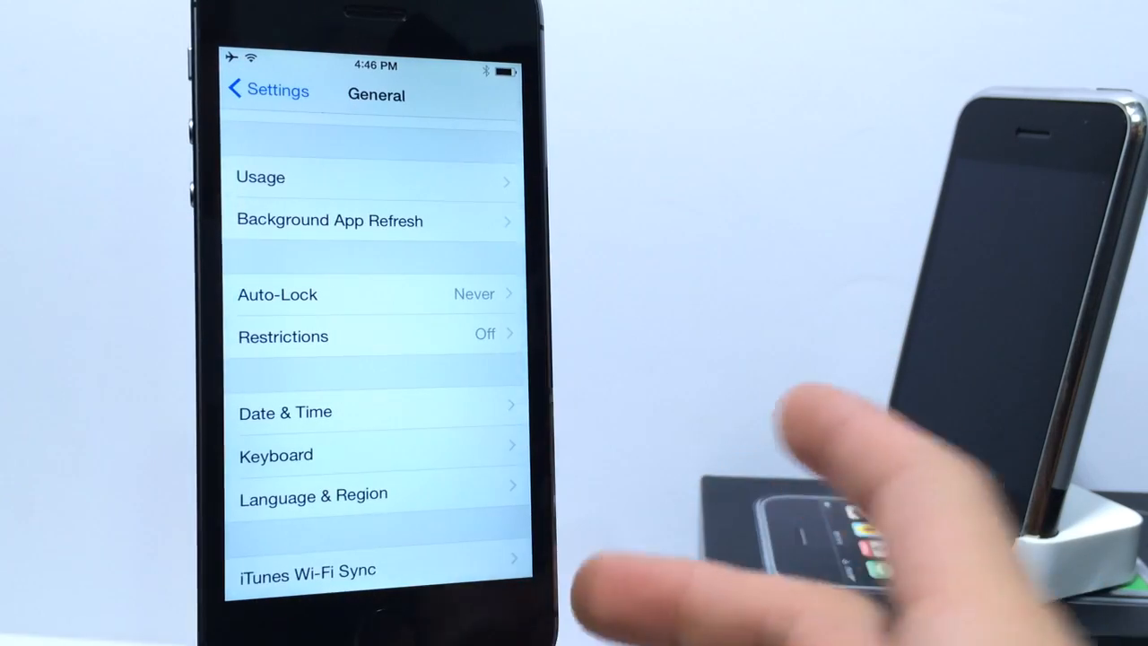
click(380, 619)
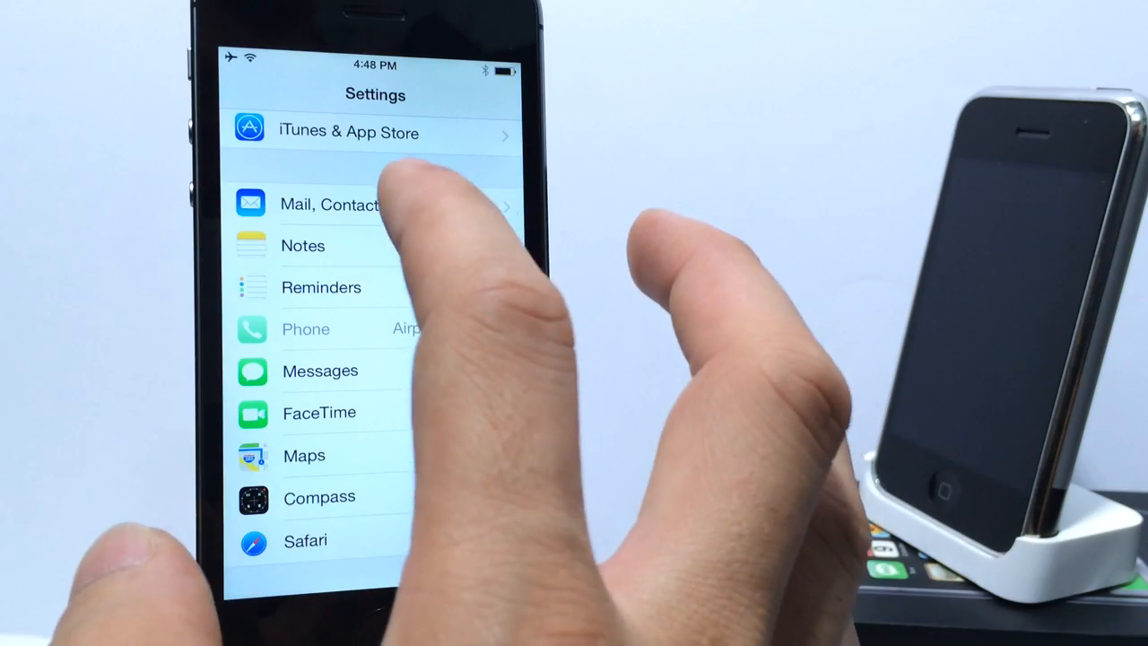
- View Mail swipe options (Swipe Left Flag, Swipe Right Mark as Read) under Mail, Contacts, Calendars
click(340, 205)
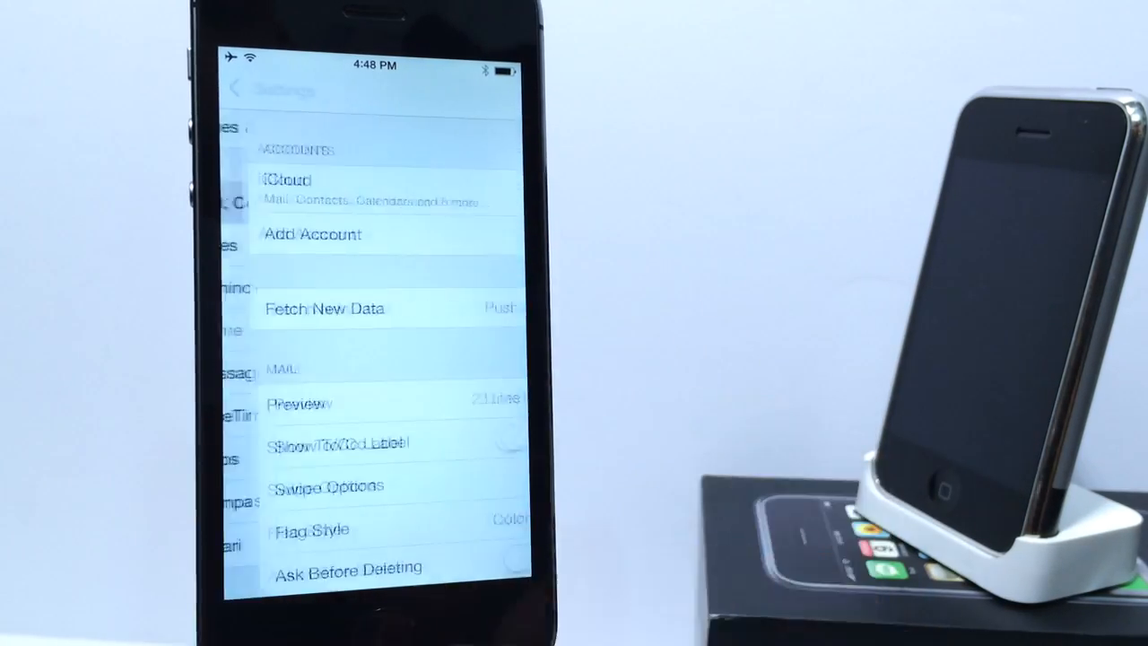
click(330, 486)
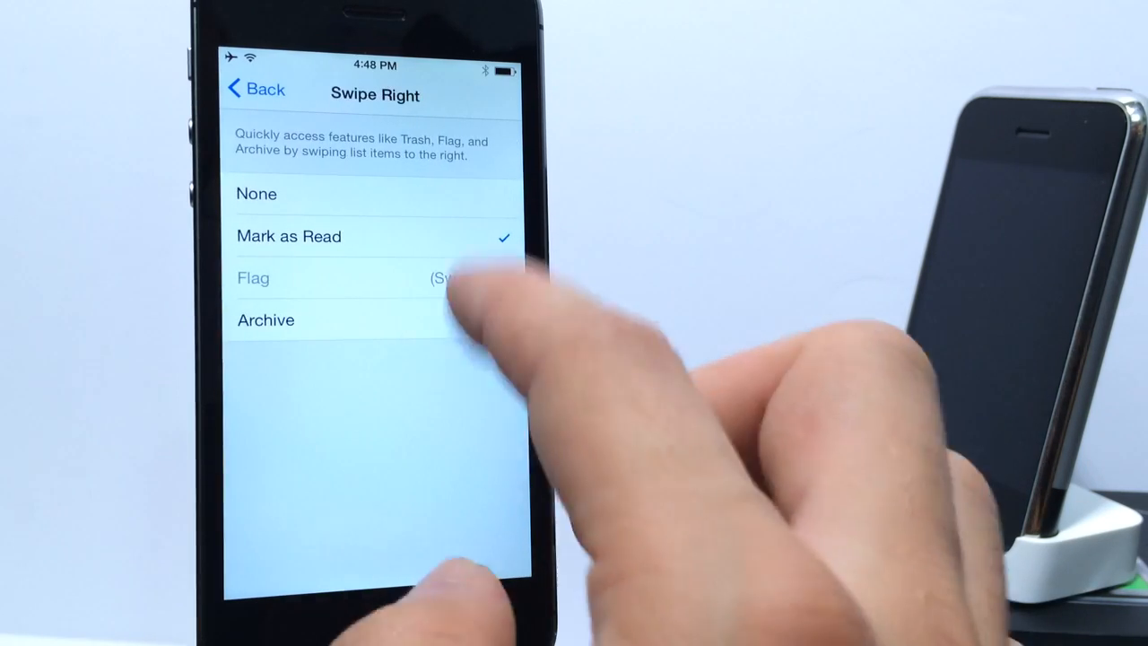
click(255, 90)
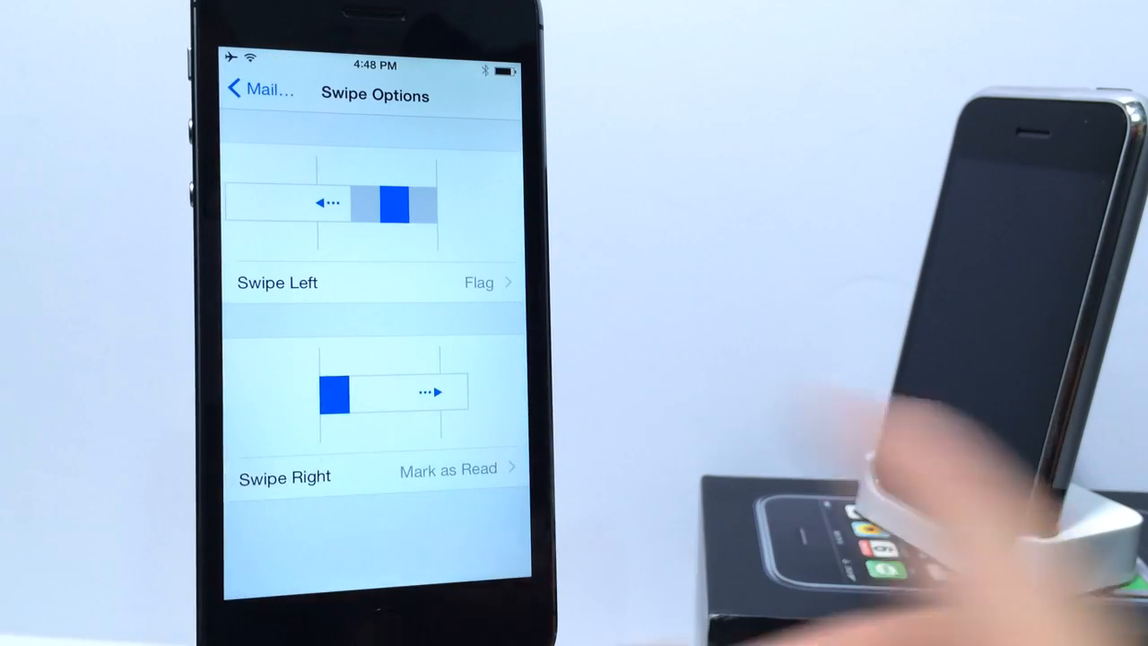
click(260, 93)
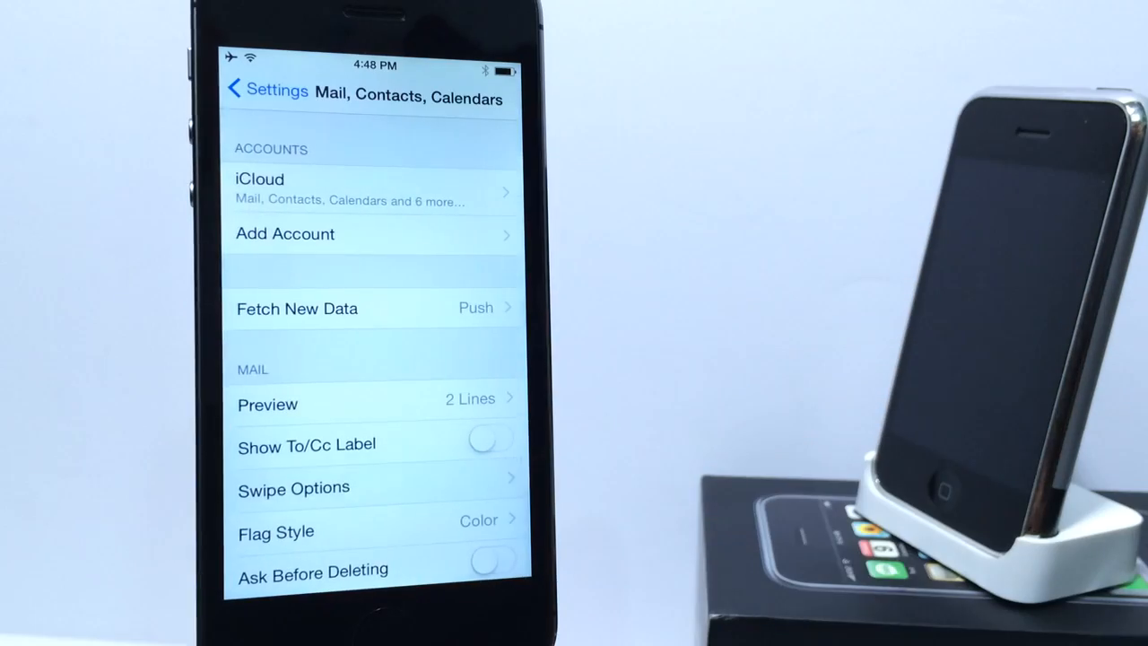